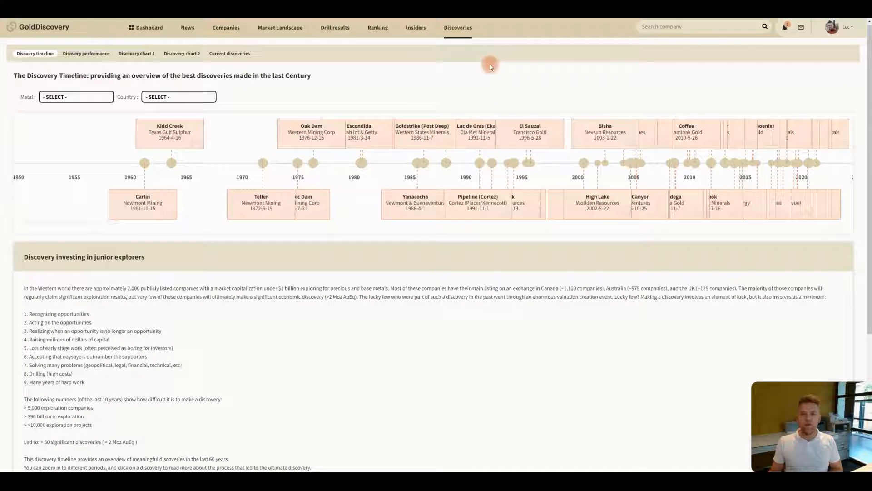
{"action": "mouse_move", "coordinate": [477, 31]}
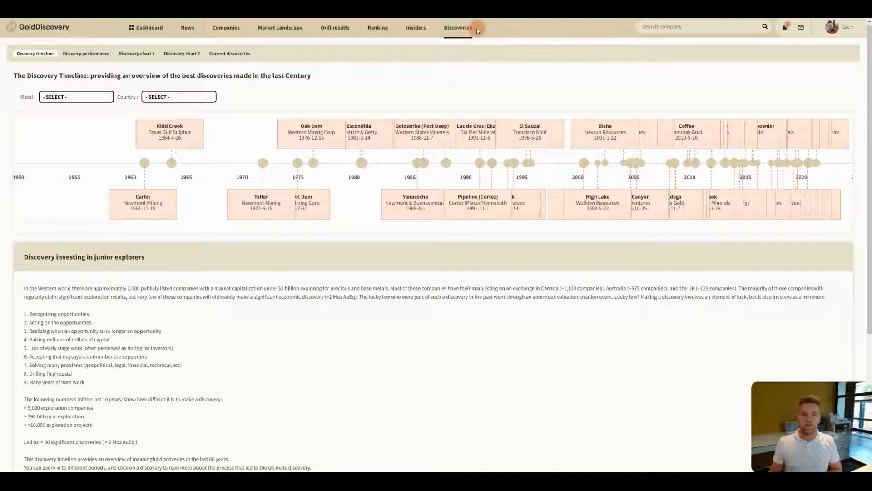
{"action": "mouse_move", "coordinate": [430, 75]}
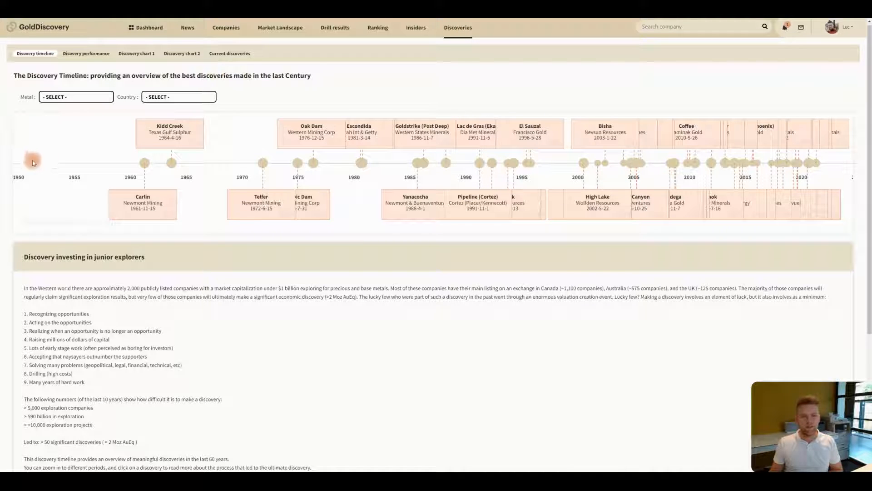
{"action": "mouse_move", "coordinate": [599, 101]}
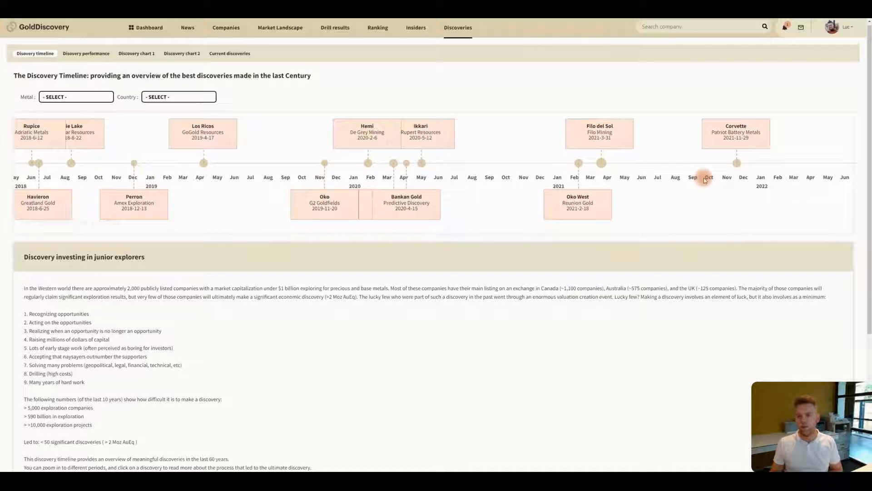
{"action": "mouse_move", "coordinate": [678, 187]}
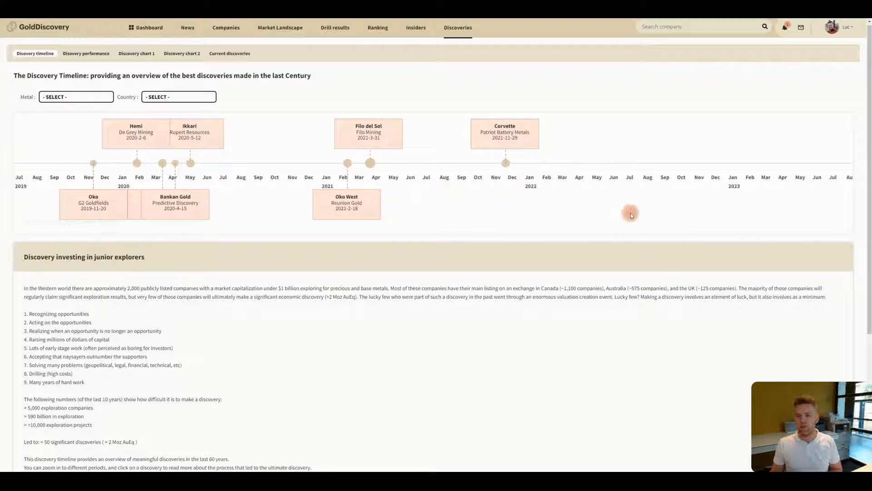
{"action": "mouse_move", "coordinate": [659, 209]}
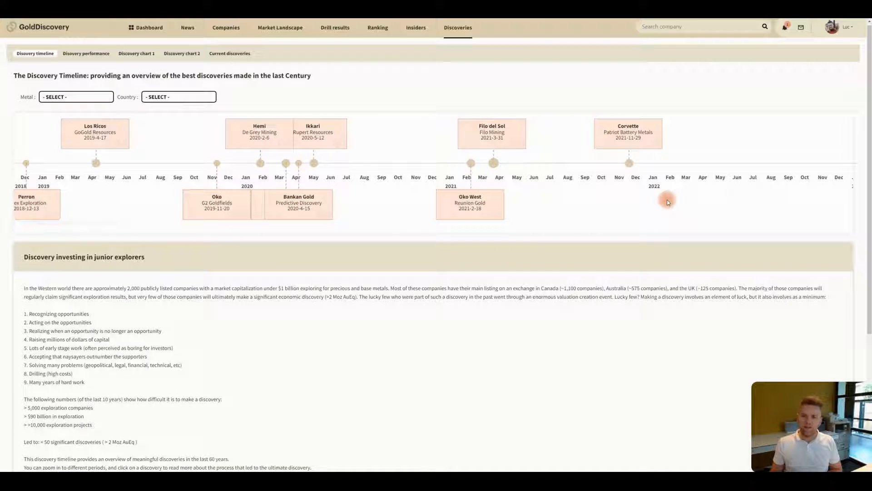
{"action": "mouse_move", "coordinate": [659, 200]}
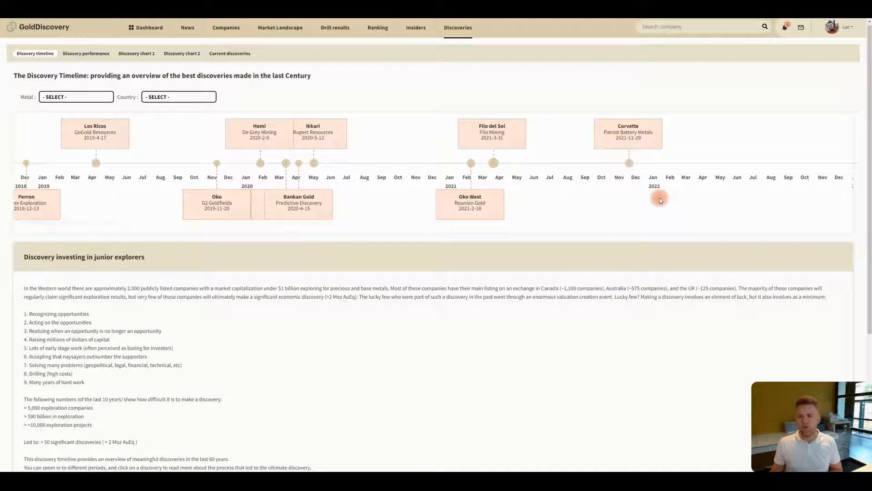
{"action": "mouse_move", "coordinate": [656, 188]}
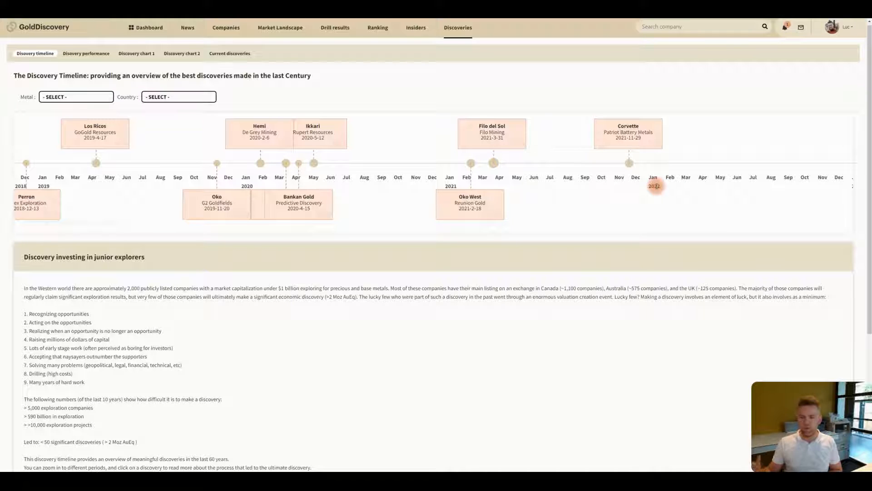
{"action": "mouse_move", "coordinate": [609, 195]}
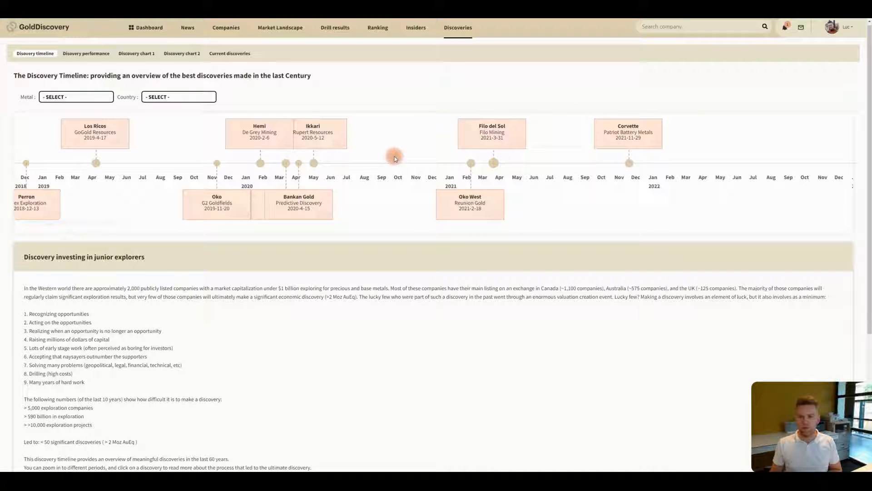
{"action": "mouse_move", "coordinate": [681, 187]}
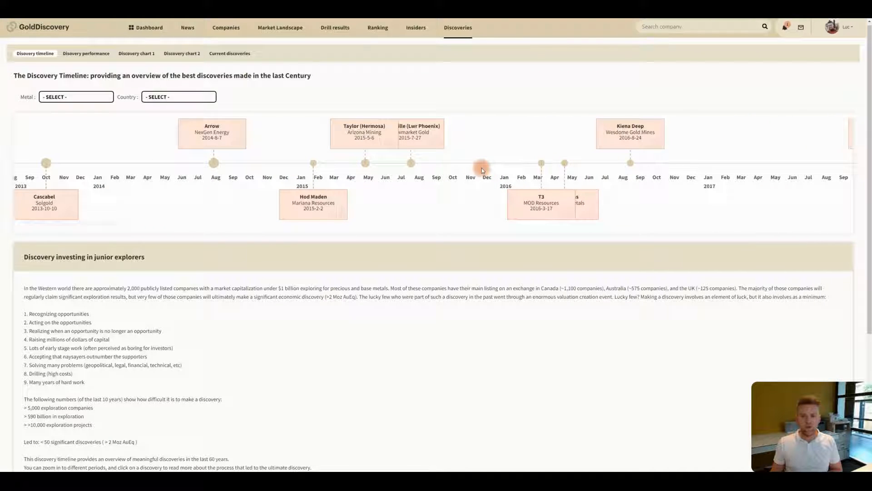
{"action": "mouse_move", "coordinate": [457, 172]}
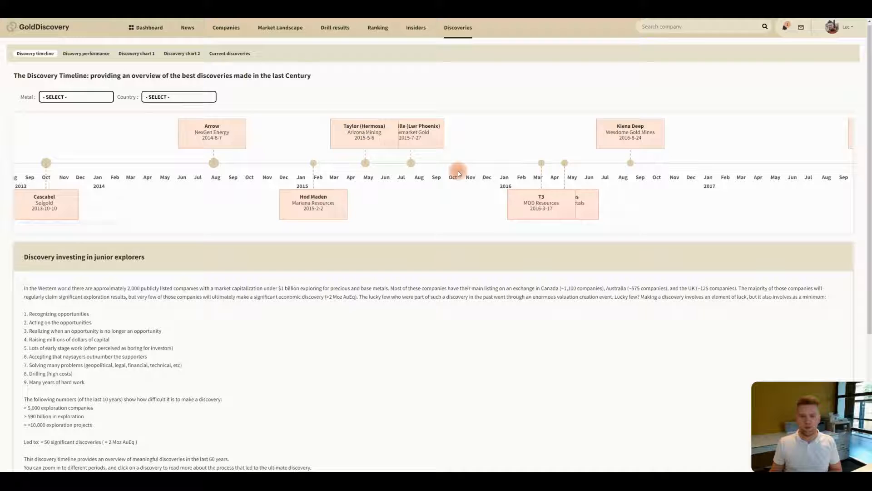
{"action": "mouse_move", "coordinate": [351, 233]}
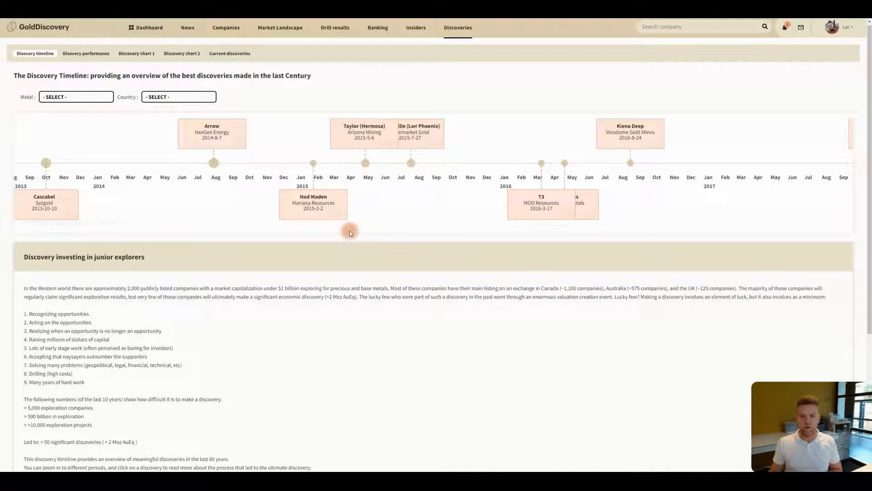
{"action": "mouse_move", "coordinate": [381, 220]}
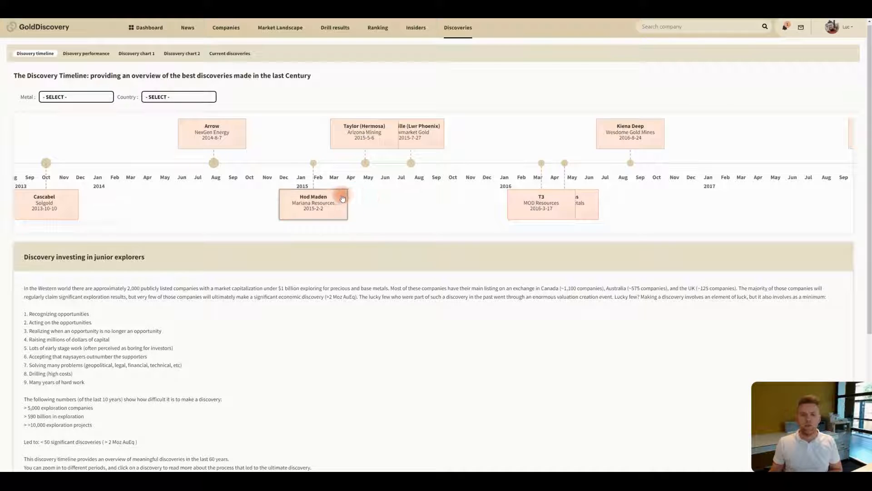
Review the Hod Maden discovery details and annotated share-price chart, then close the popup
{"action": "left_click", "coordinate": [312, 202]}
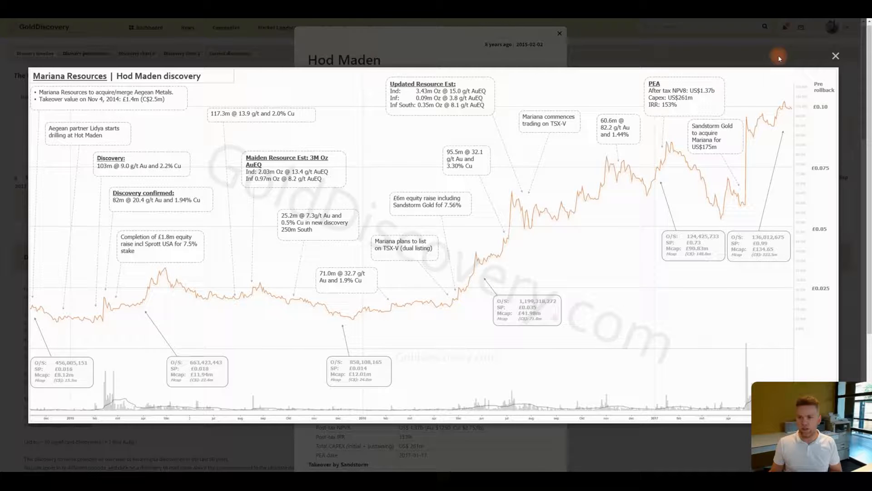
{"action": "mouse_move", "coordinate": [778, 112]}
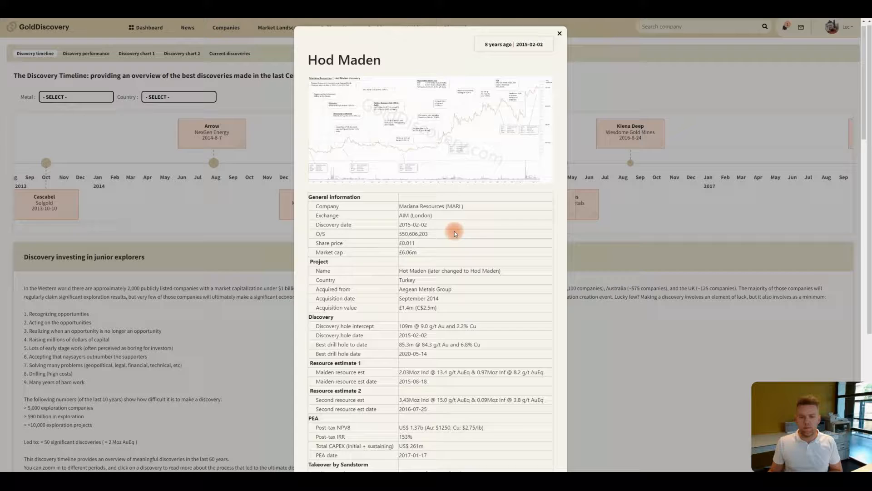
{"action": "scroll", "scroll_direction": "down", "scroll_amount": 3}
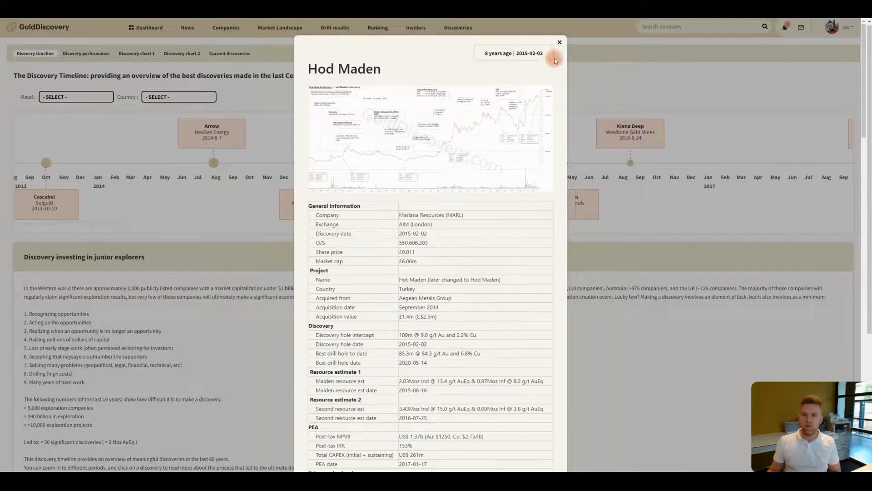
{"action": "left_click", "coordinate": [559, 42]}
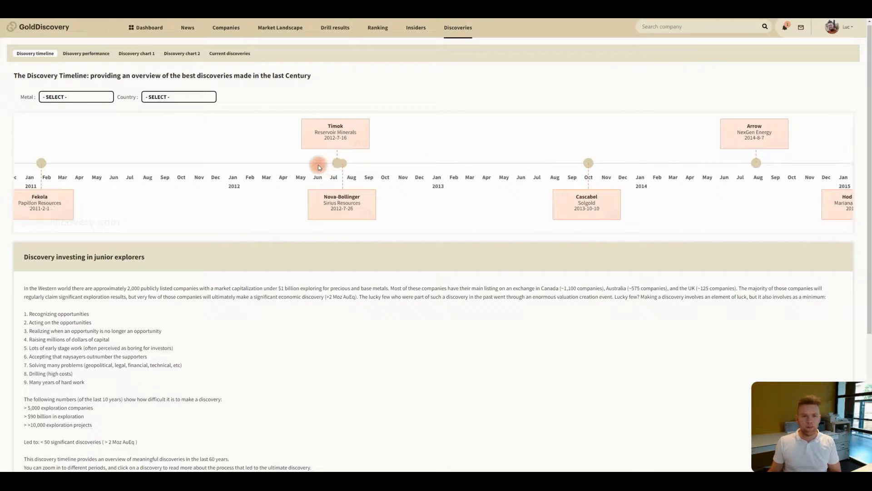
{"action": "mouse_move", "coordinate": [340, 170]}
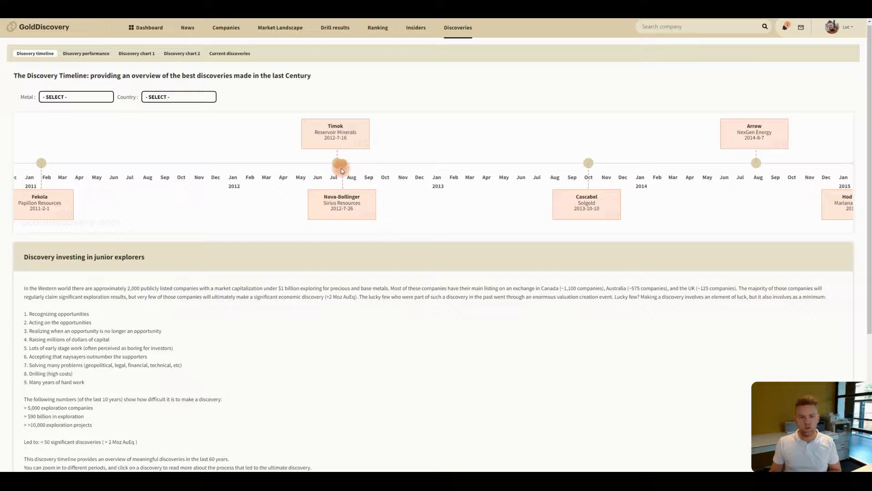